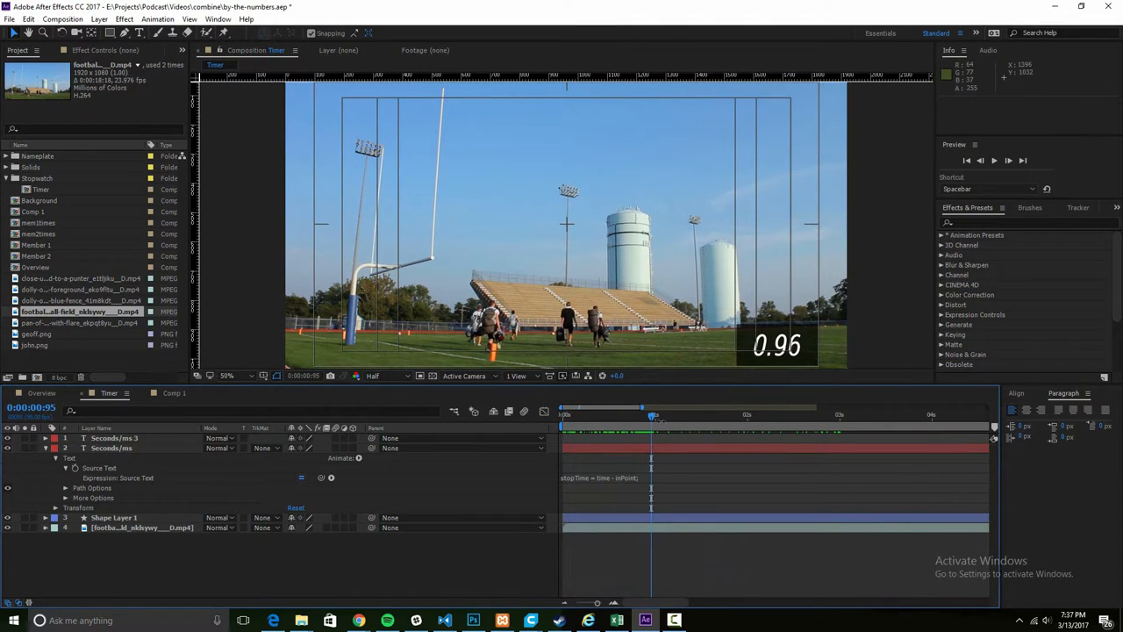
Step: Expand the Seconds/ms Source Text expression field to read the full stopwatch code
{"action": "left_click", "coordinate": [655, 415]}
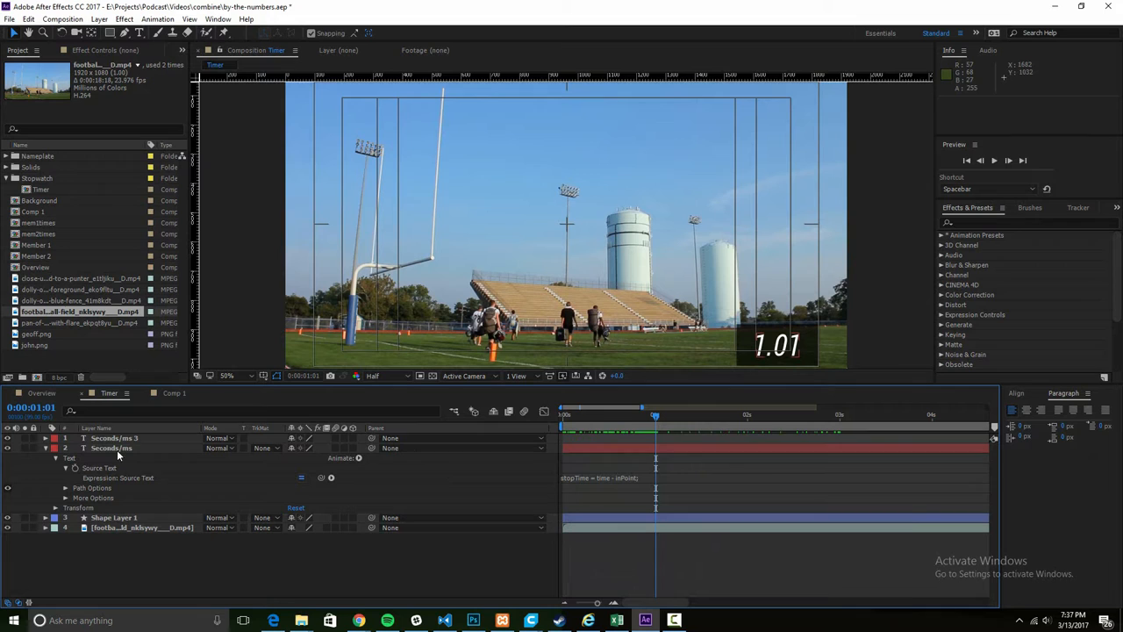
{"action": "left_click", "coordinate": [111, 448]}
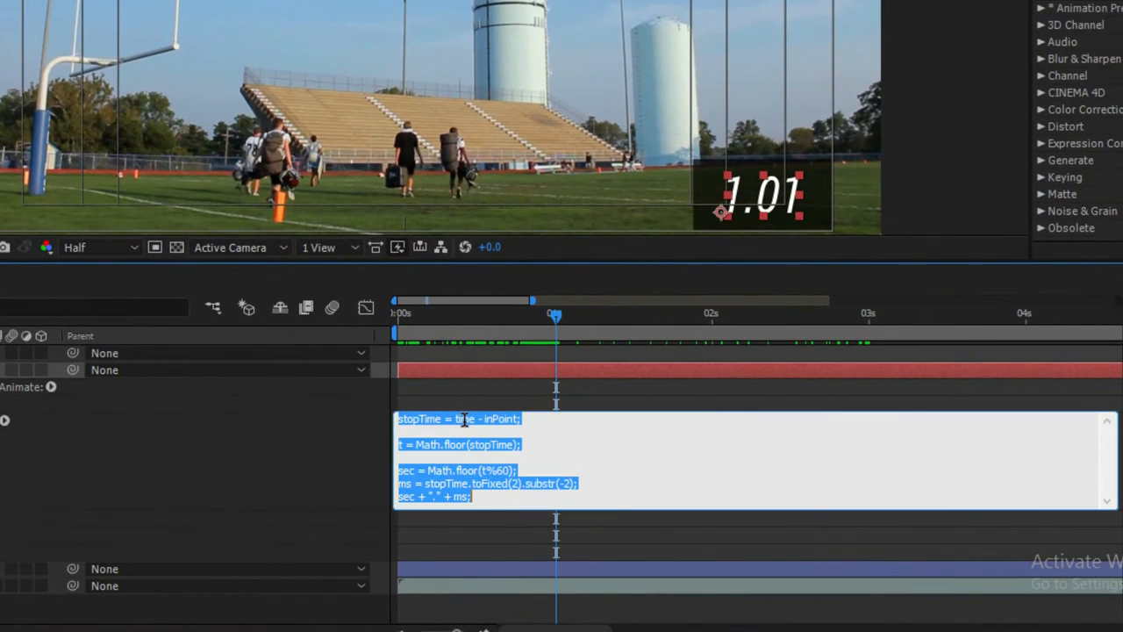
{"action": "left_click", "coordinate": [474, 497]}
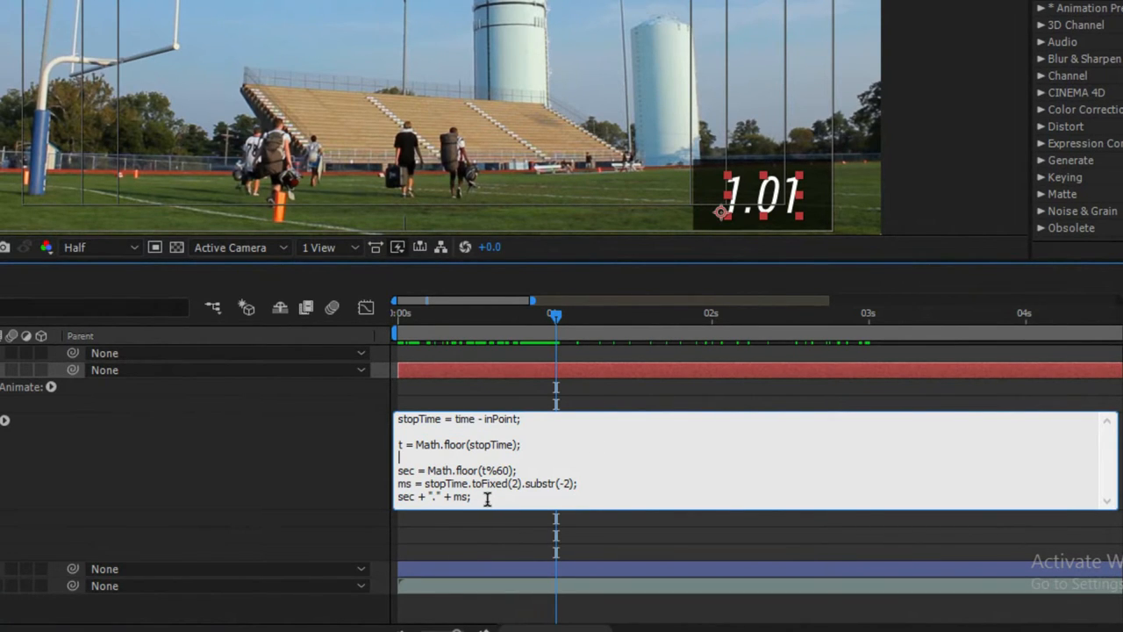
{"action": "mouse_move", "coordinate": [307, 377]}
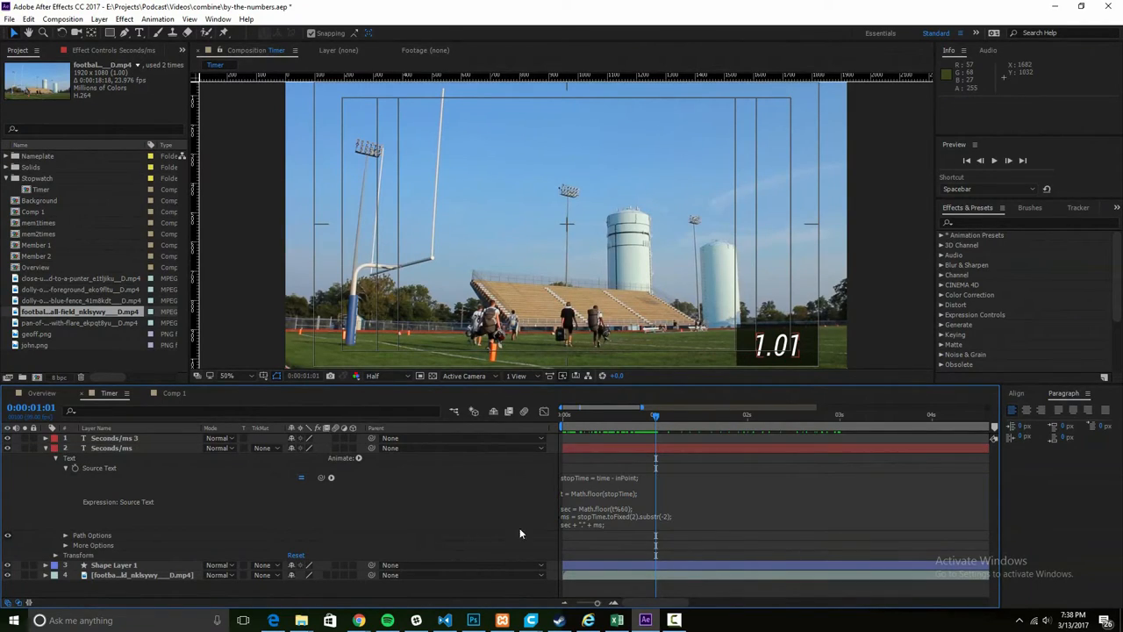
Step: Set the Timer composition's frame rate to 99 fps in Composition Settings
{"action": "left_click", "coordinate": [9, 19]}
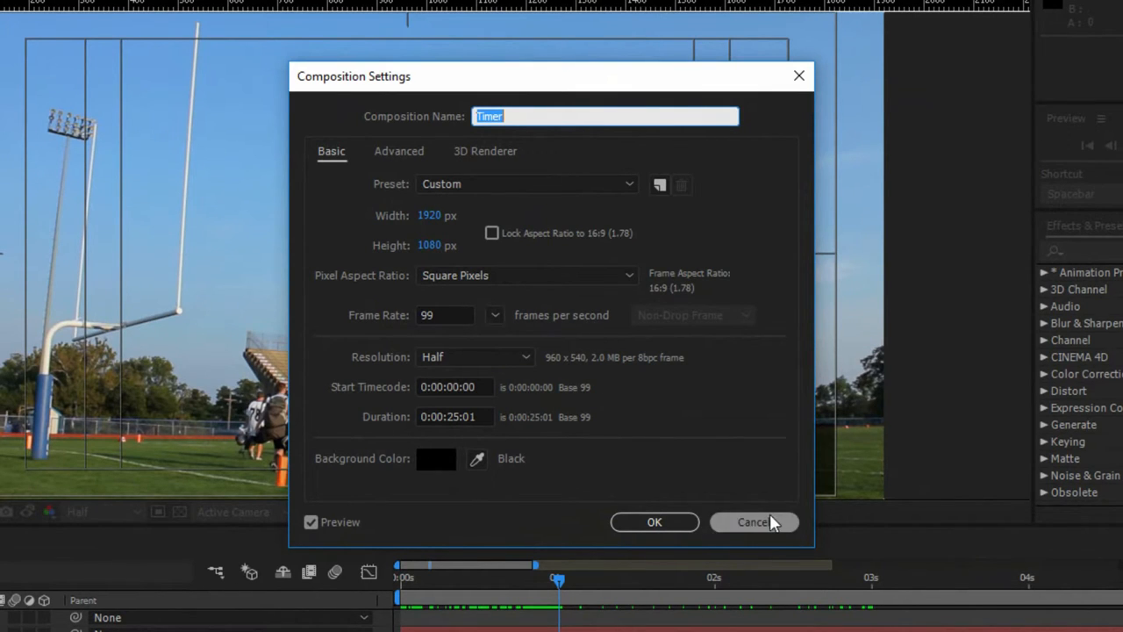
{"action": "left_click", "coordinate": [752, 521]}
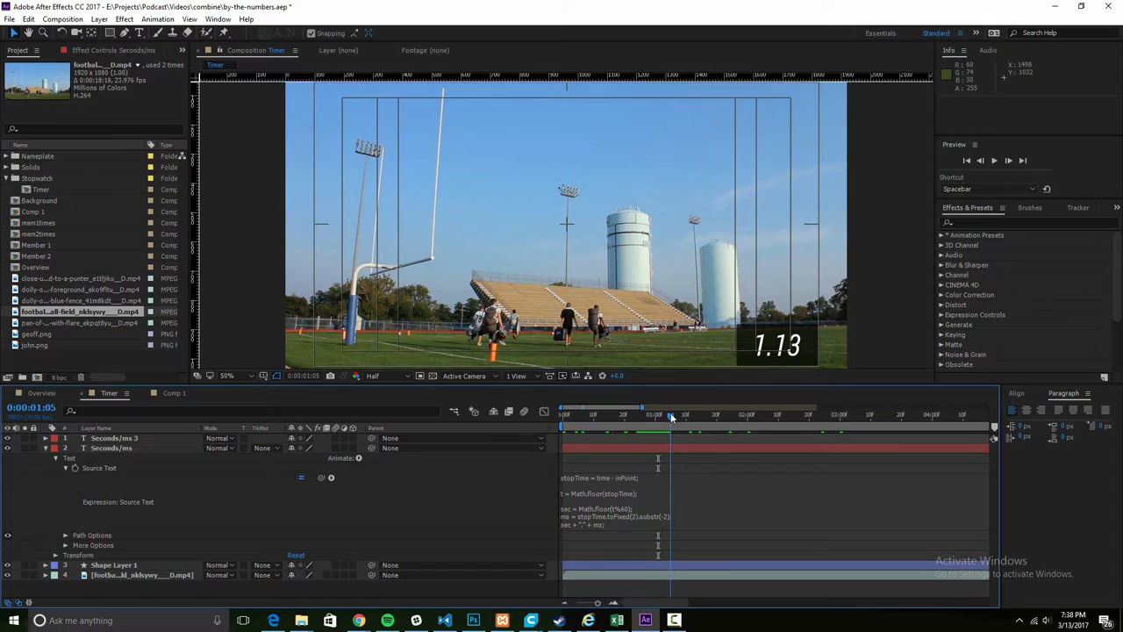
{"action": "left_click_drag", "start_coordinate": [671, 414], "coordinate": [653, 414]}
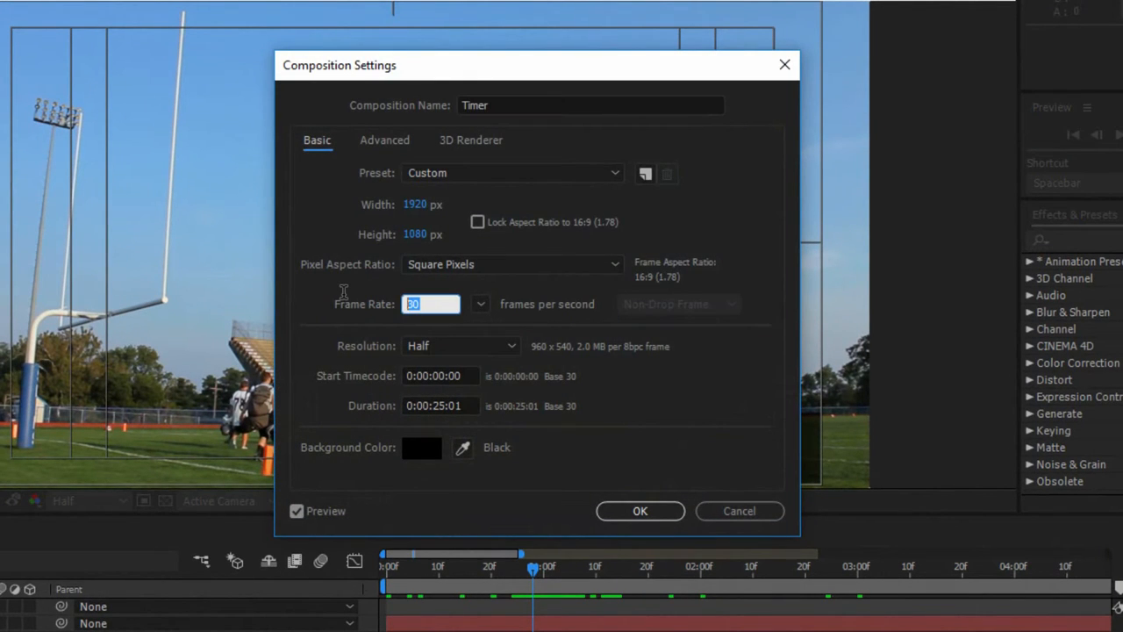
{"action": "type", "text": "9"}
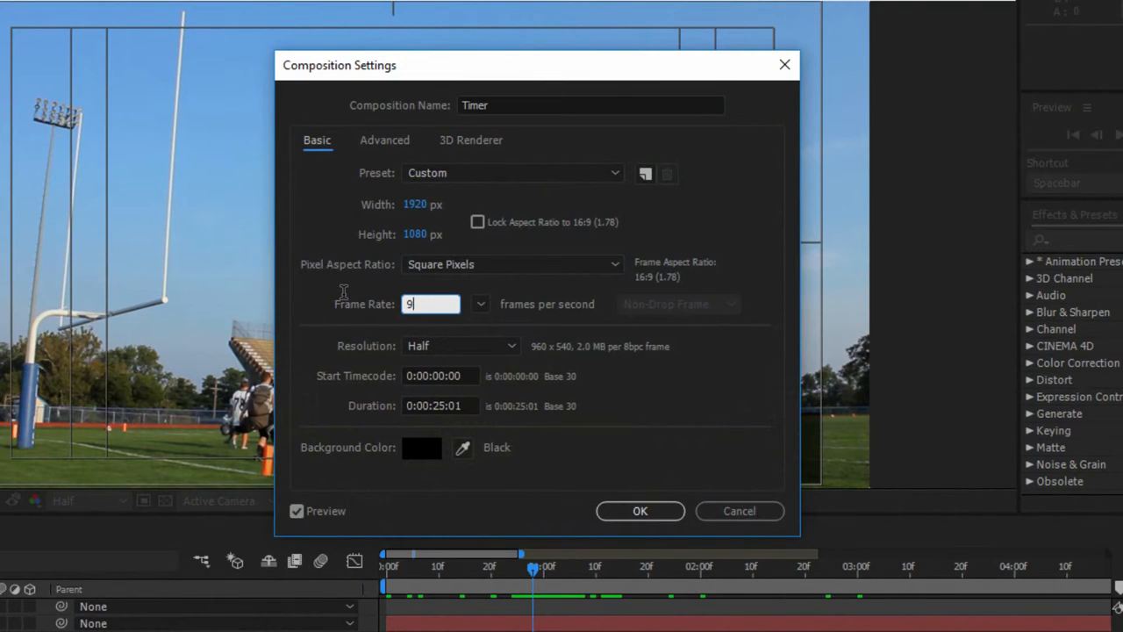
{"action": "mouse_move", "coordinate": [448, 327]}
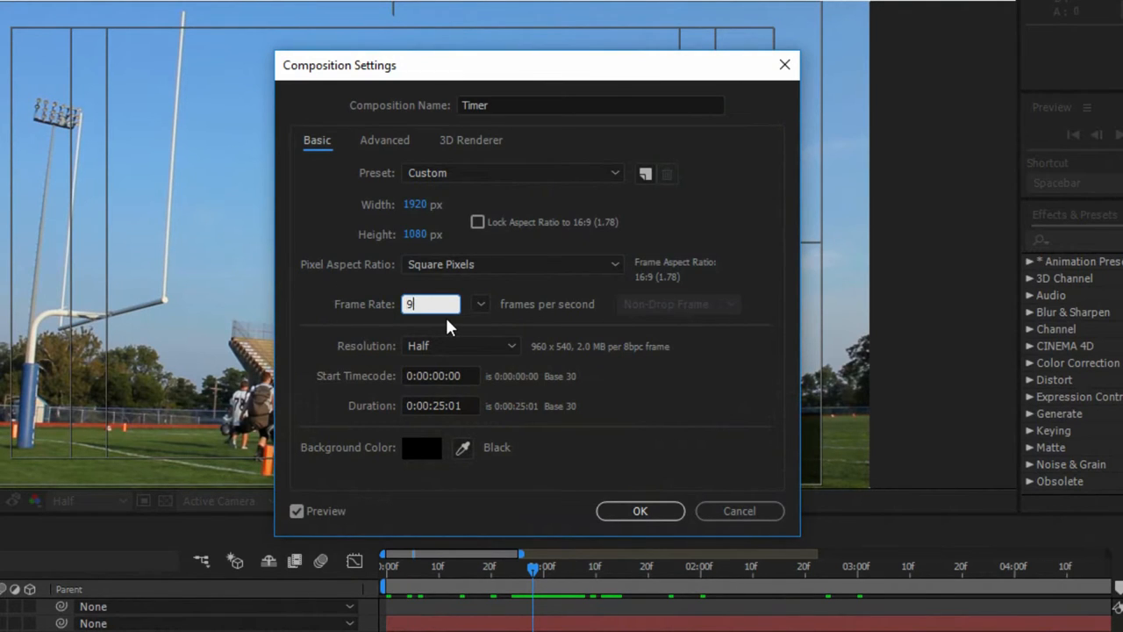
{"action": "type", "text": "9"}
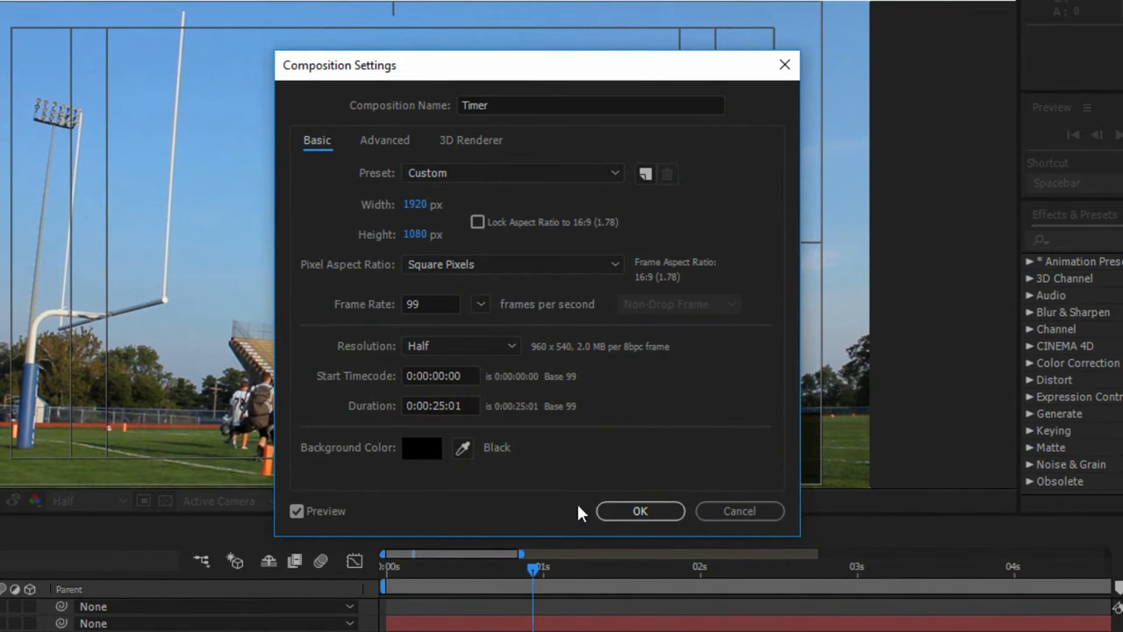
{"action": "left_click", "coordinate": [640, 510]}
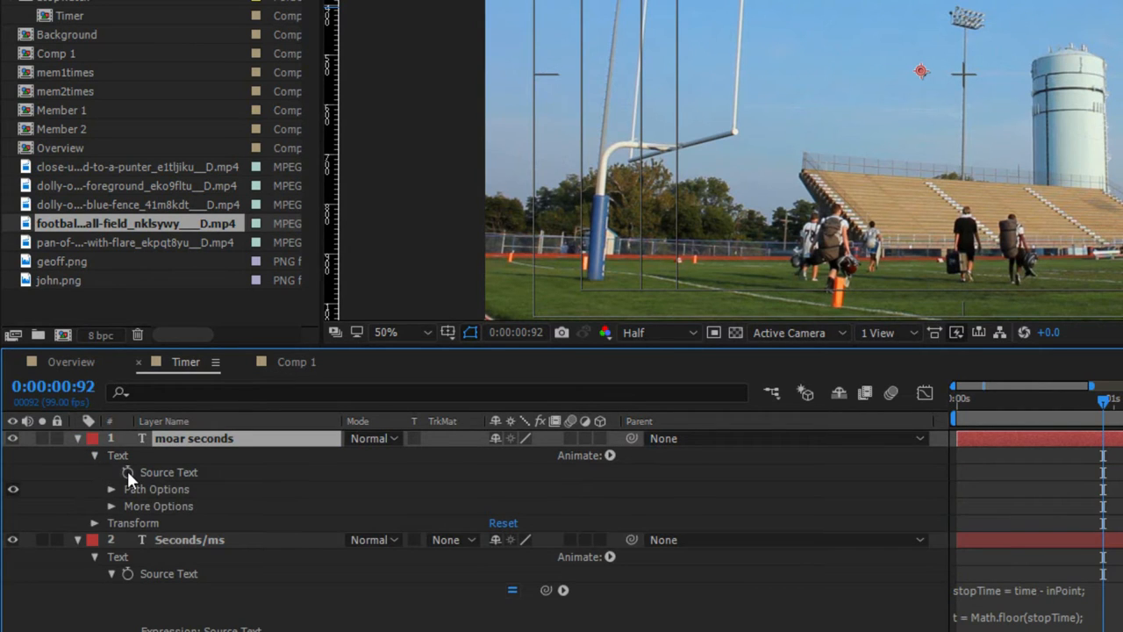
{"action": "mouse_move", "coordinate": [129, 472]}
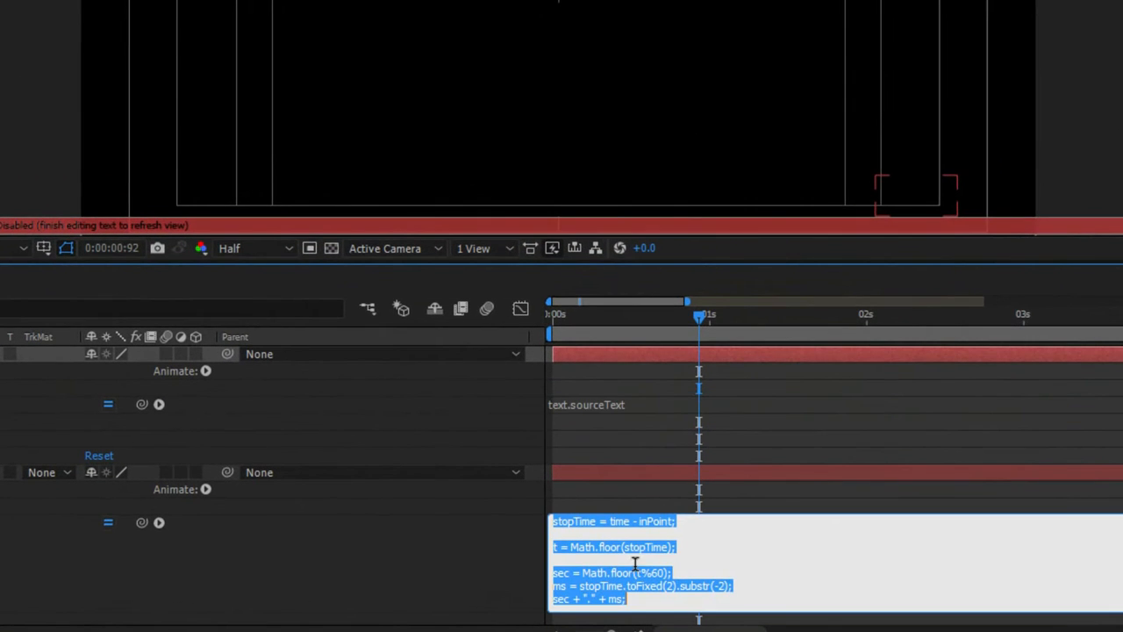
Step: Finish the moar seconds Source Text expression with the line sec + "." + ms;
{"action": "left_click", "coordinate": [586, 405]}
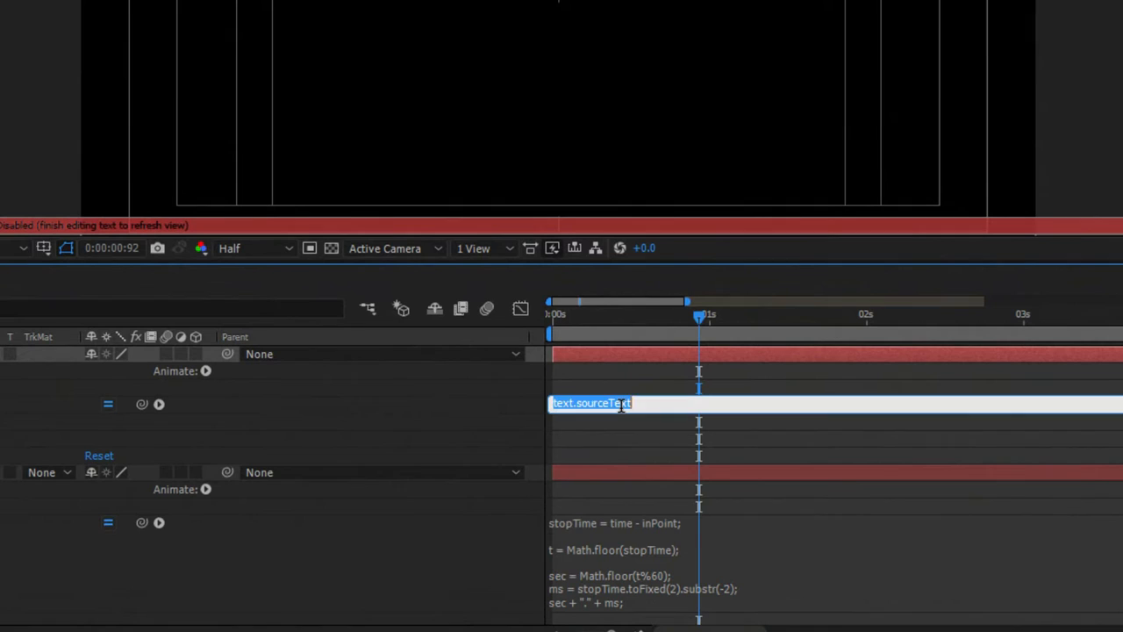
{"action": "type", "text": "sec + \".\" + ms;"}
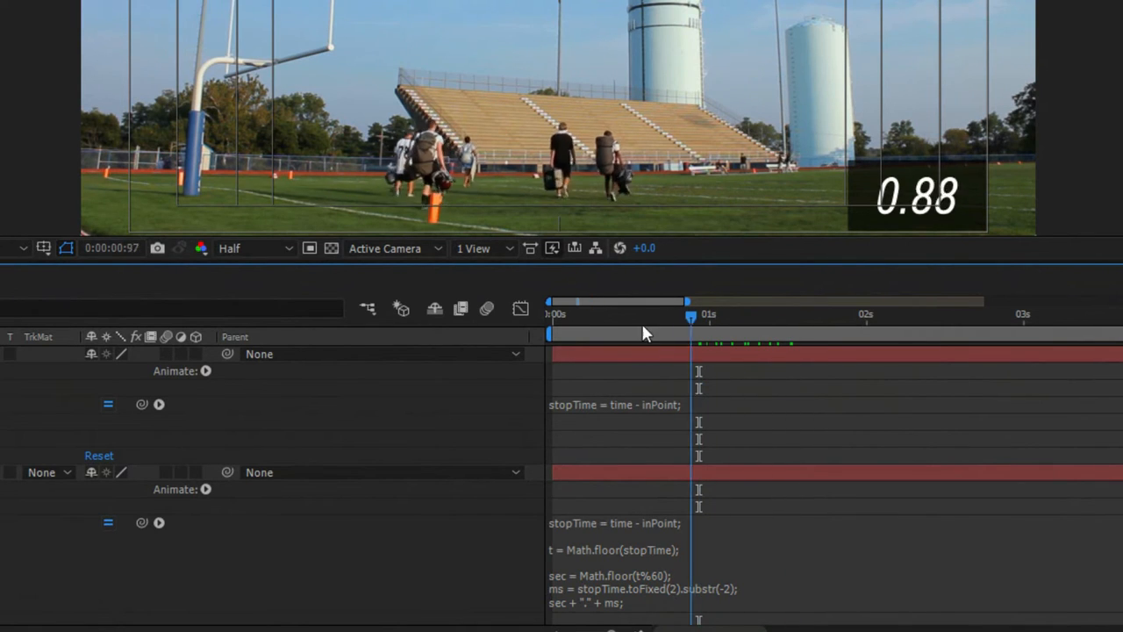
Step: Arrange the duplicated moar seconds counters over the footage and preview playback
{"action": "left_click", "coordinate": [550, 313]}
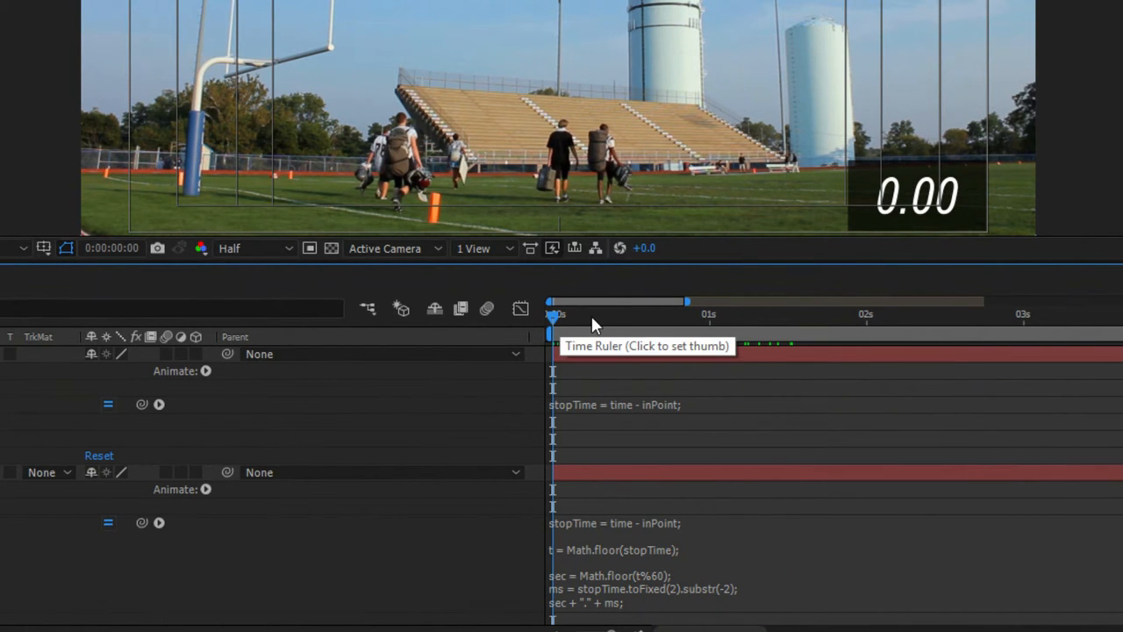
{"action": "left_click", "coordinate": [713, 313]}
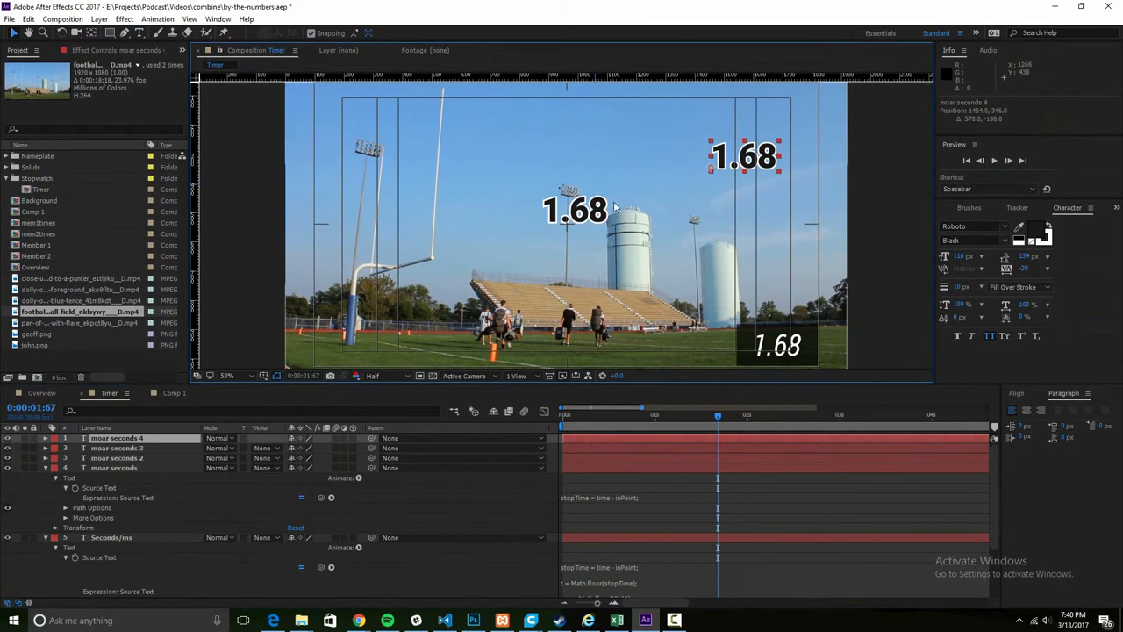
{"action": "left_click", "coordinate": [117, 447]}
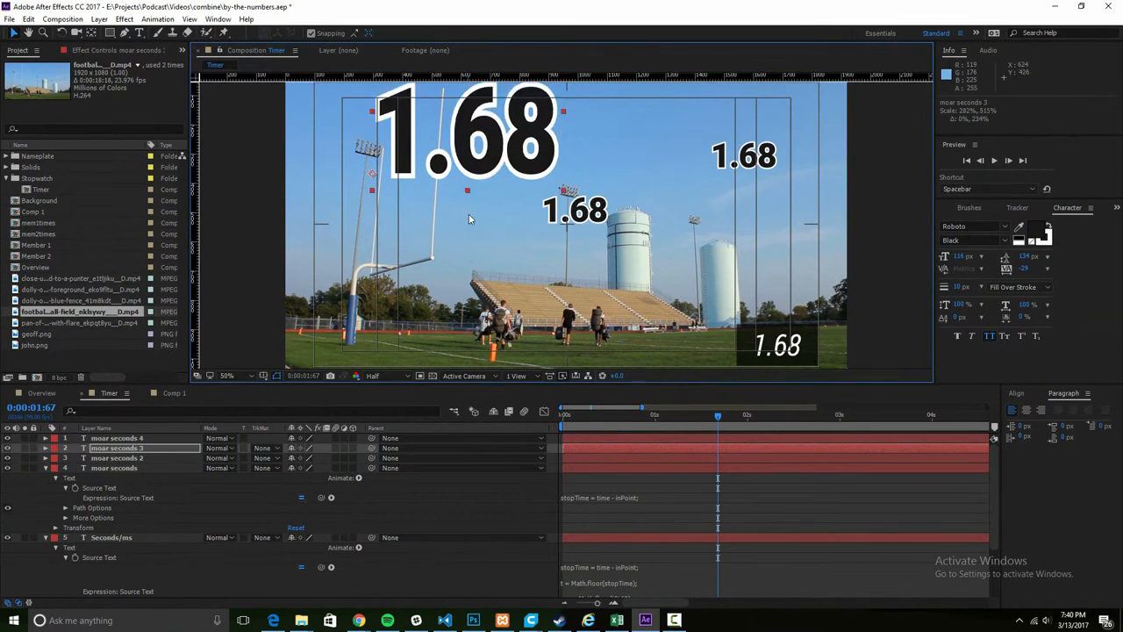
{"action": "left_click", "coordinate": [117, 457]}
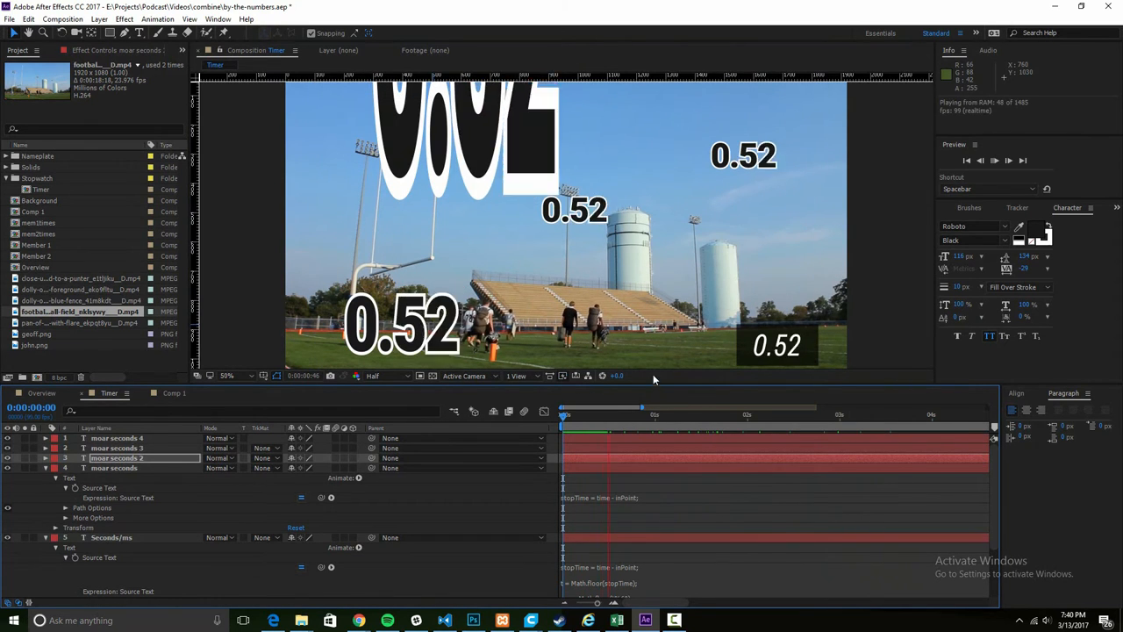
{"action": "key", "text": "space"}
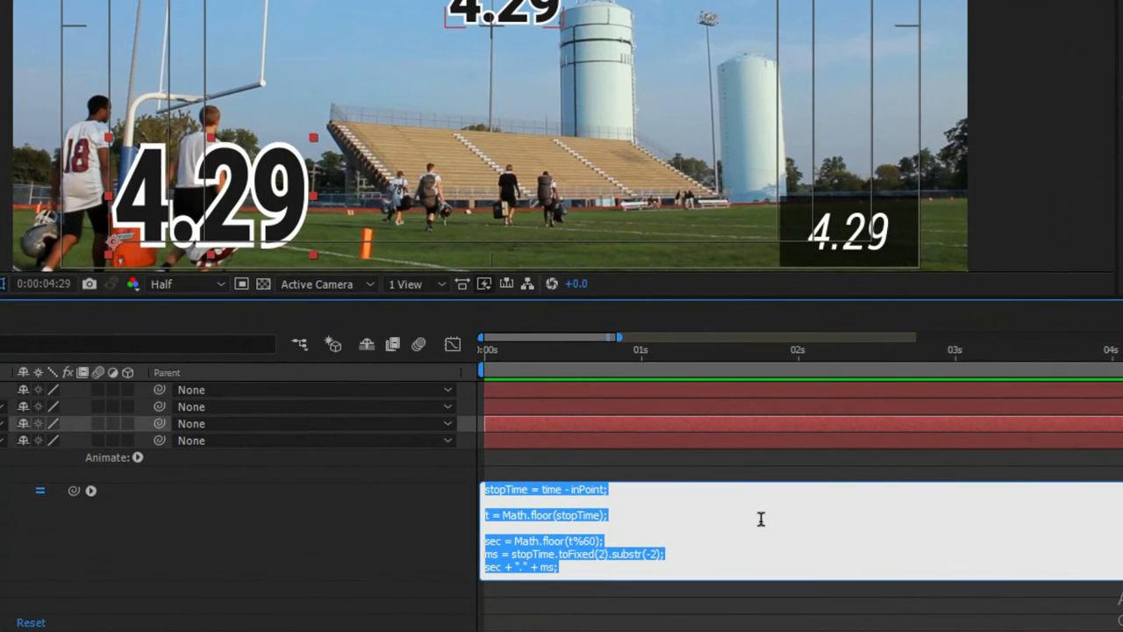
{"action": "mouse_move", "coordinate": [685, 531]}
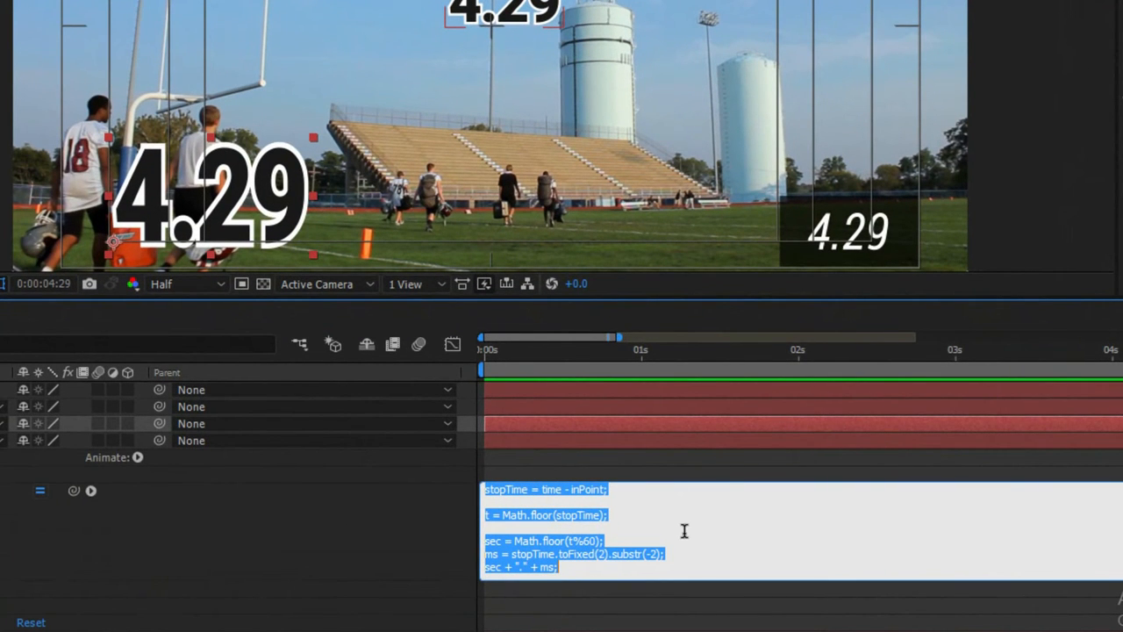
Step: Remove the '- inPoint' term from the stopwatch expression
{"action": "left_click", "coordinate": [561, 490]}
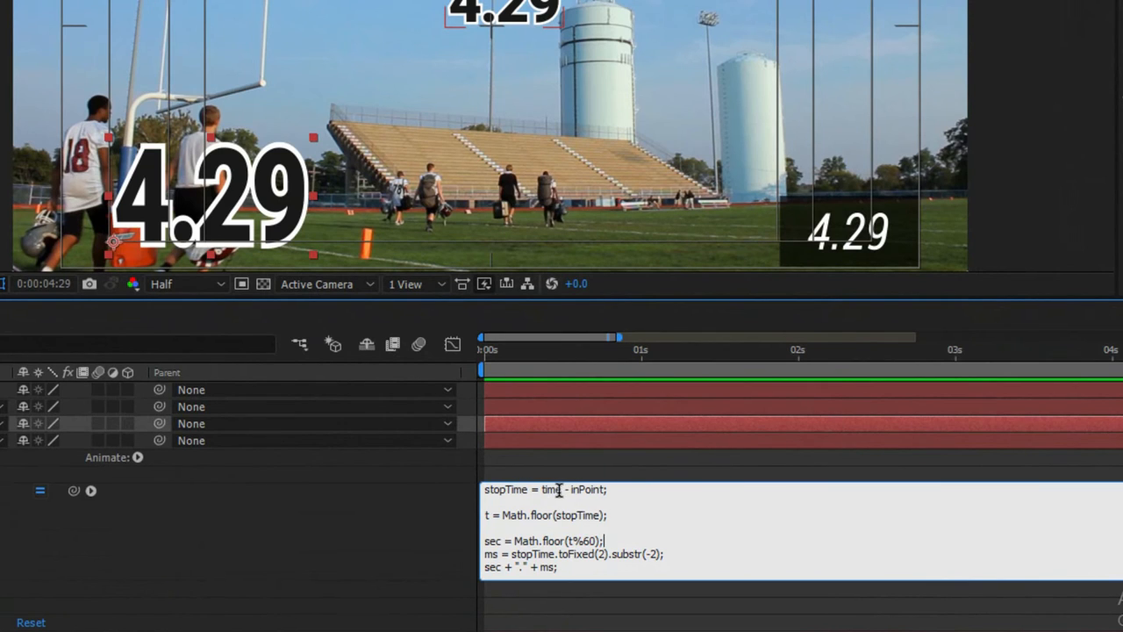
{"action": "double_click", "coordinate": [551, 489]}
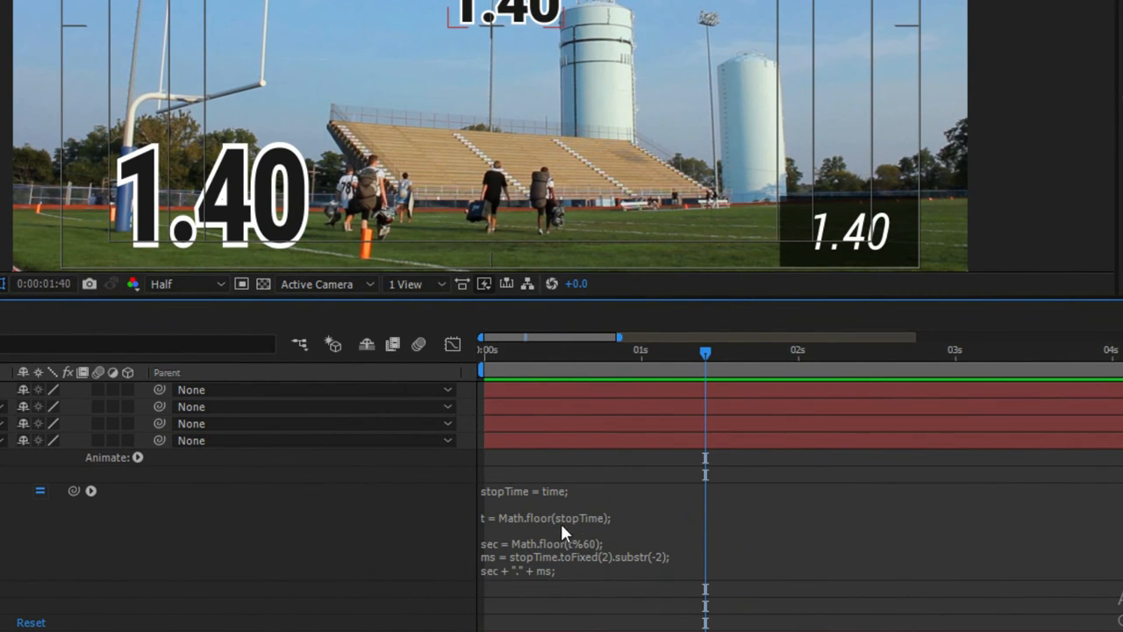
{"action": "left_click", "coordinate": [601, 515]}
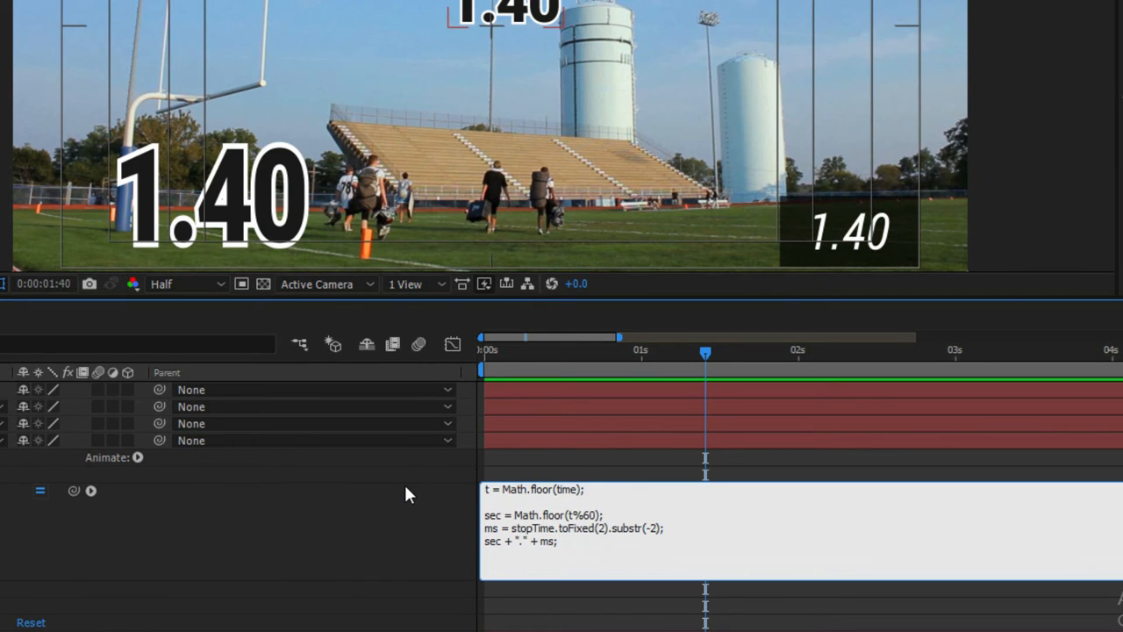
Step: Replace stopTime with time in the milliseconds line and scrub to check the counter
{"action": "double_click", "coordinate": [532, 528]}
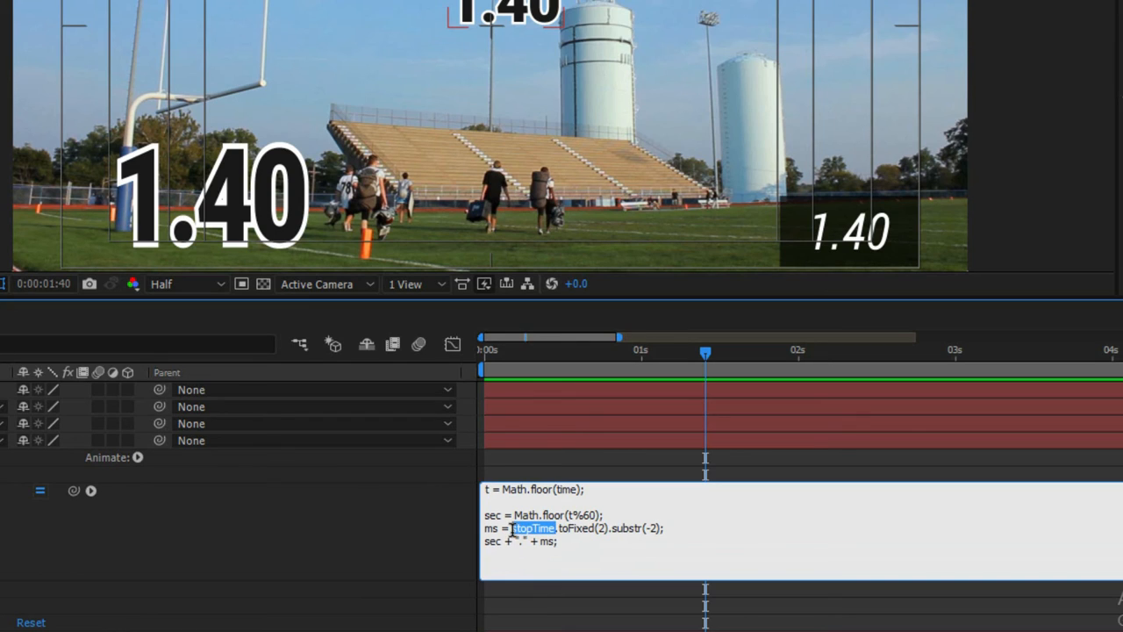
{"action": "type", "text": "time"}
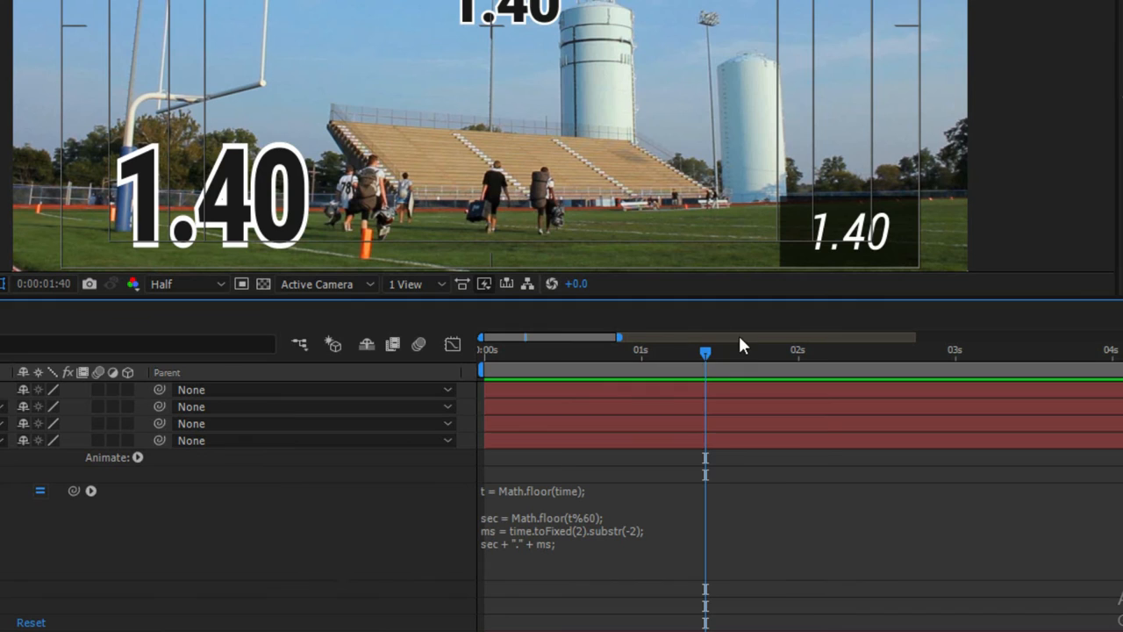
{"action": "left_click_drag", "start_coordinate": [706, 351], "coordinate": [796, 351]}
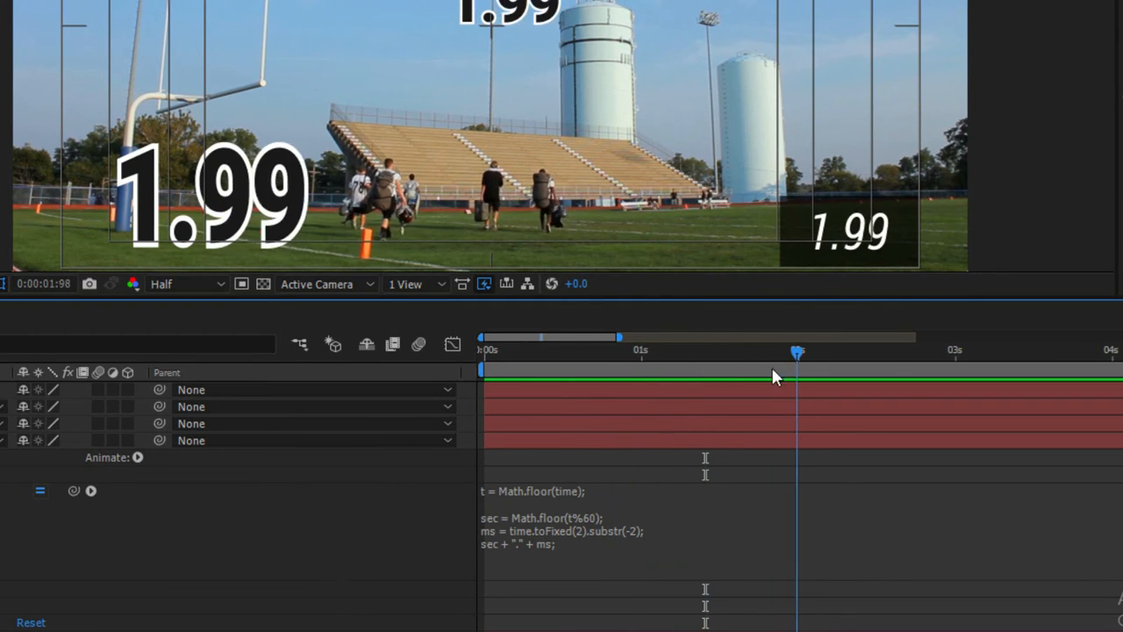
{"action": "left_click_drag", "start_coordinate": [796, 351], "coordinate": [697, 351]}
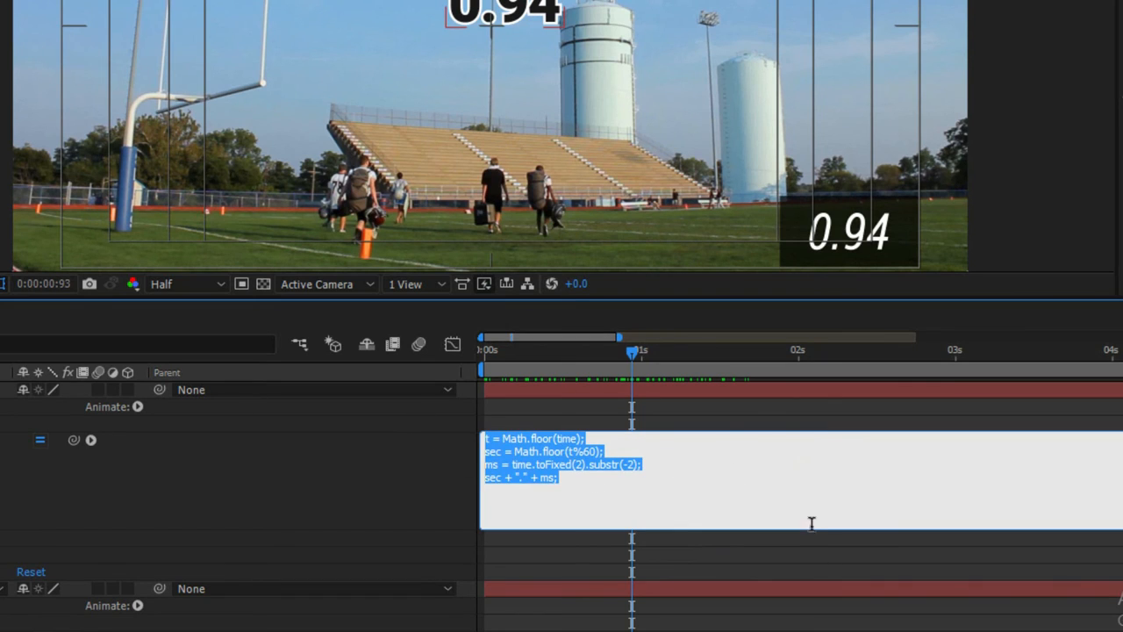
{"action": "mouse_move", "coordinate": [710, 520]}
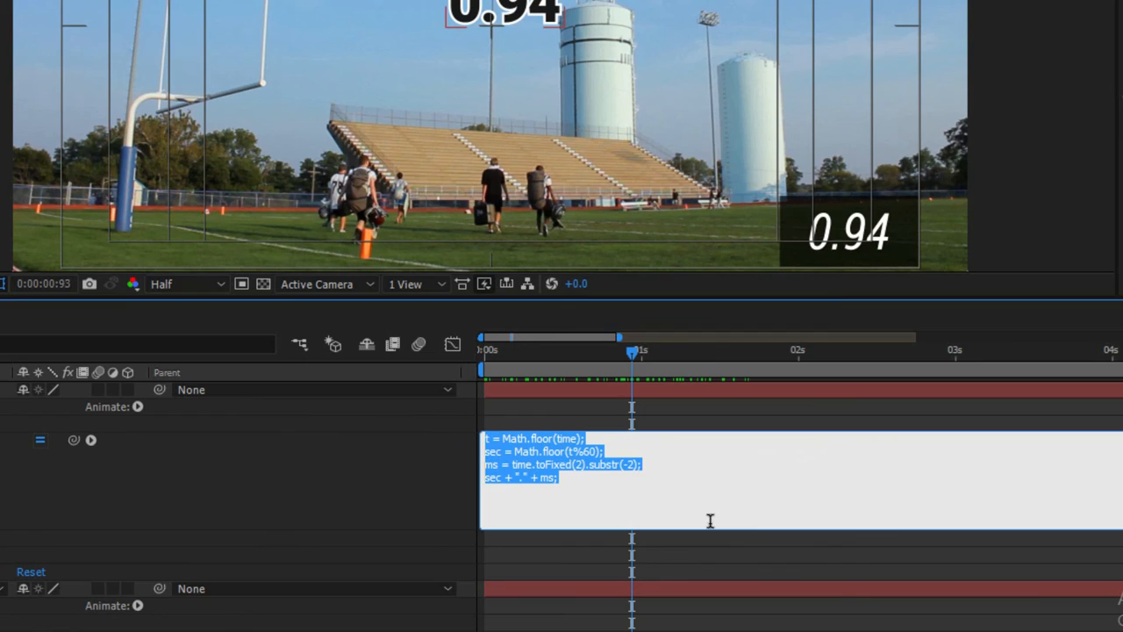
{"action": "left_click_drag", "start_coordinate": [632, 351], "coordinate": [566, 351]}
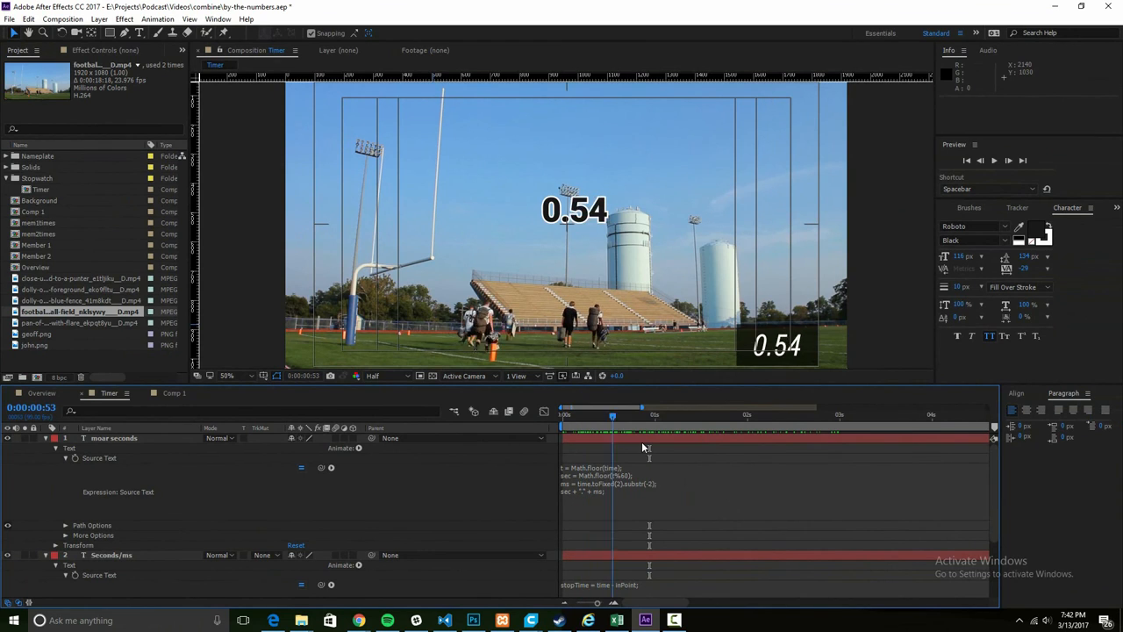
{"action": "left_click_drag", "start_coordinate": [612, 413], "coordinate": [645, 413]}
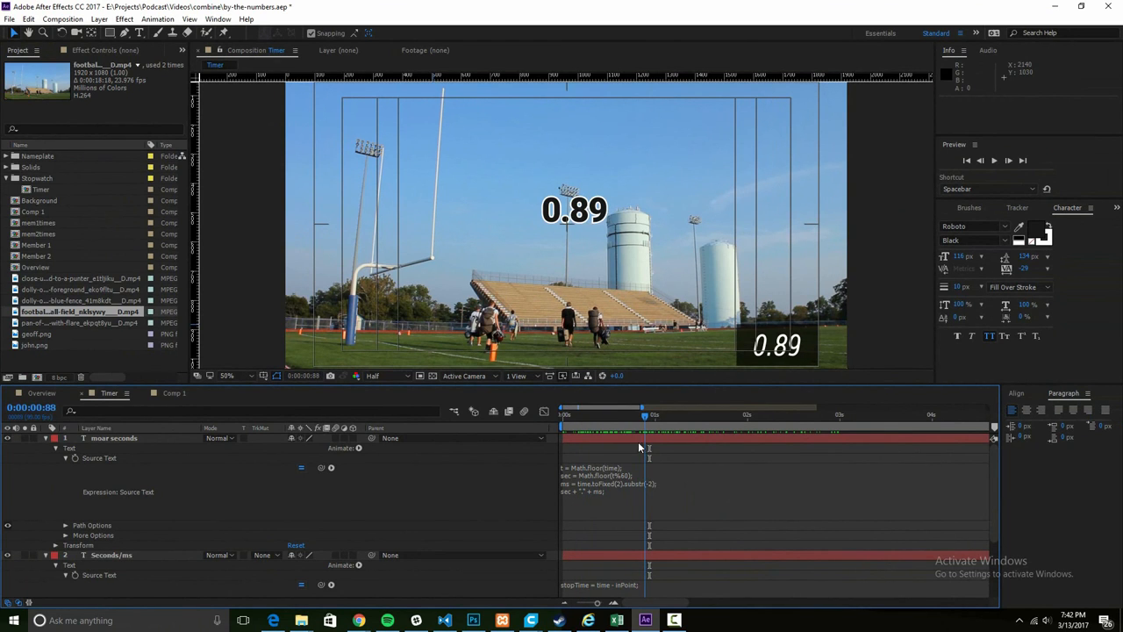
{"action": "left_click_drag", "start_coordinate": [645, 414], "coordinate": [886, 414]}
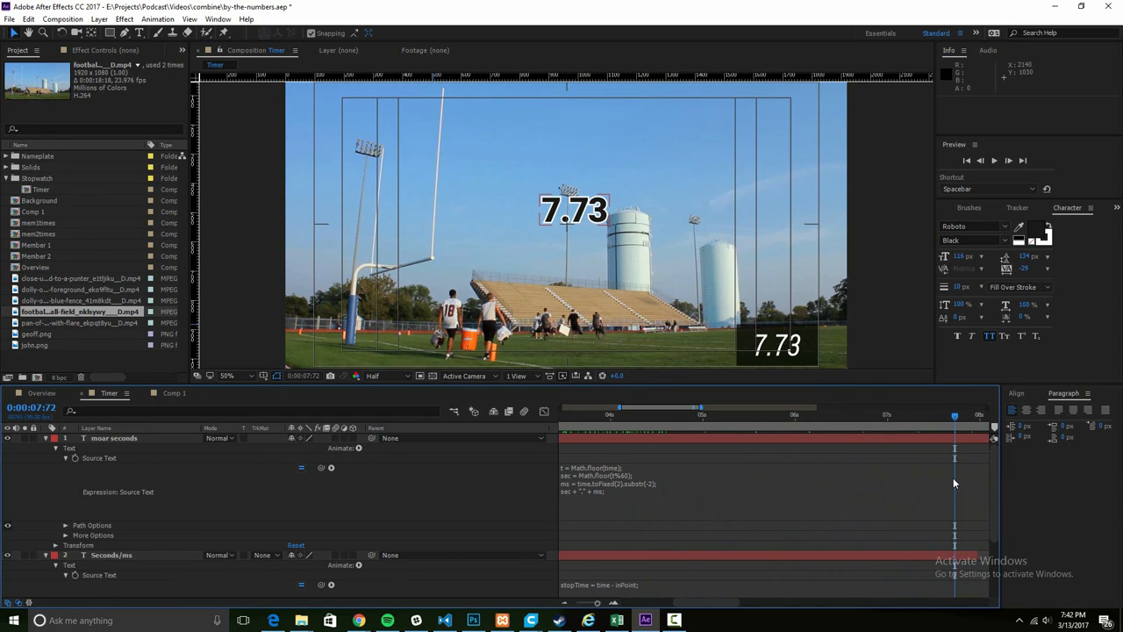
{"action": "mouse_move", "coordinate": [810, 499]}
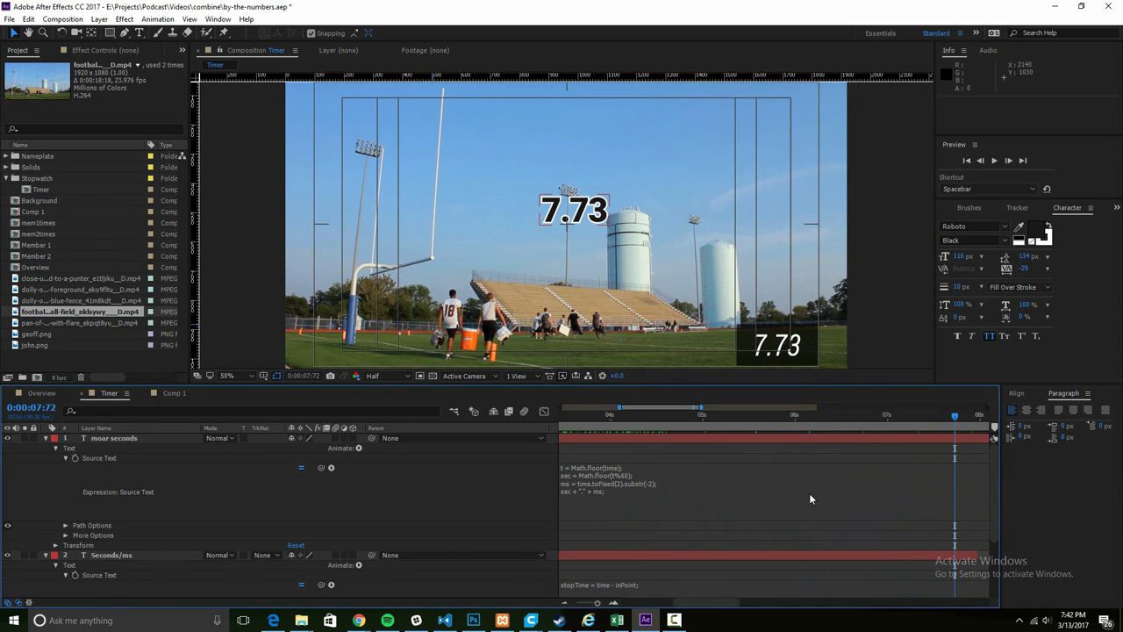
{"action": "mouse_move", "coordinate": [799, 475]}
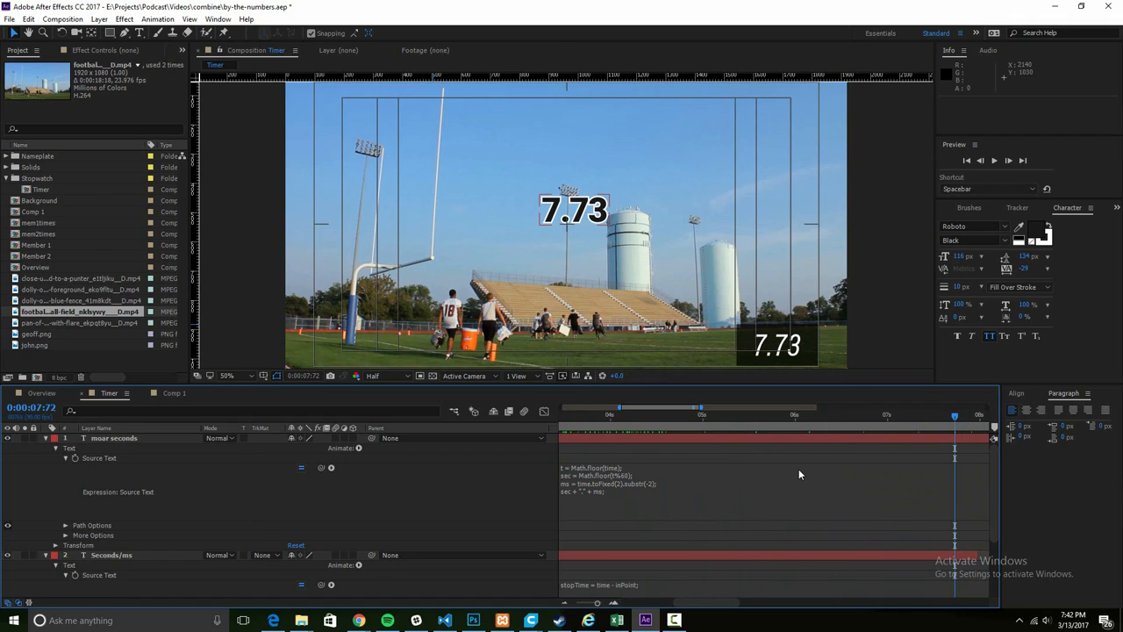
{"action": "mouse_move", "coordinate": [714, 475]}
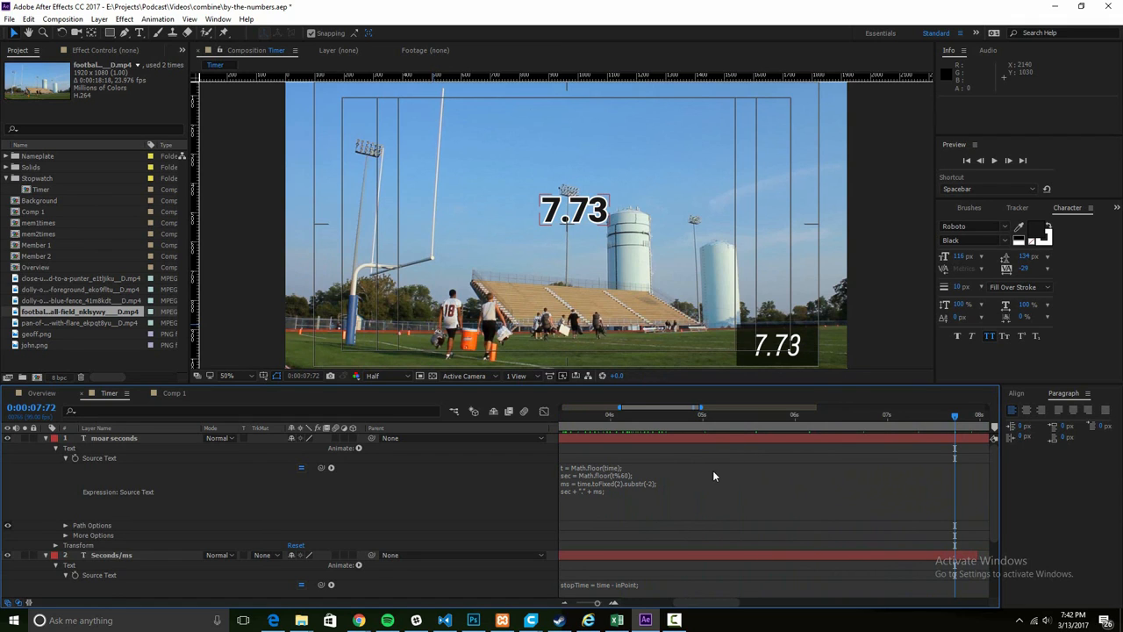